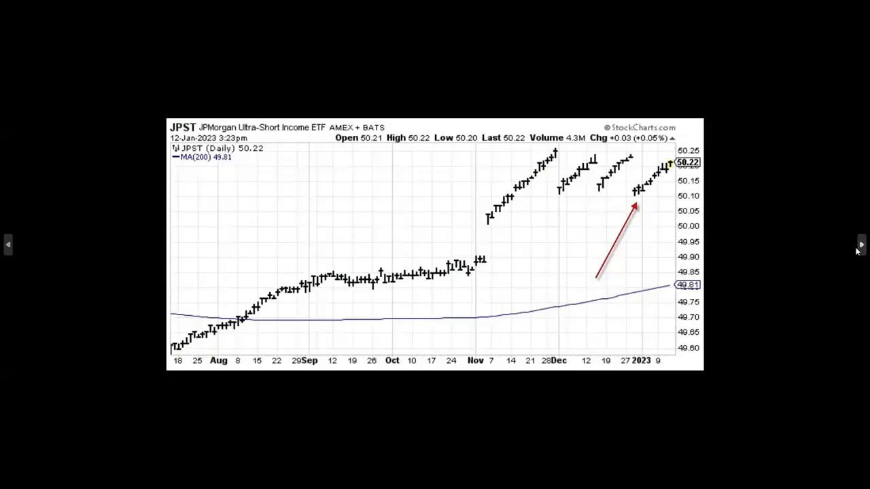
# - Step past the JPST, MINT and VEA charts to reach USMV
pyautogui.click(862, 245)
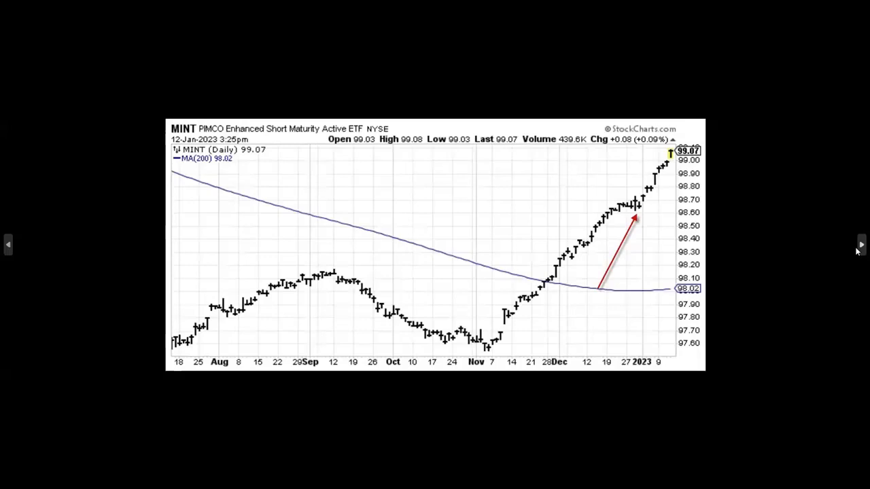
pyautogui.click(862, 245)
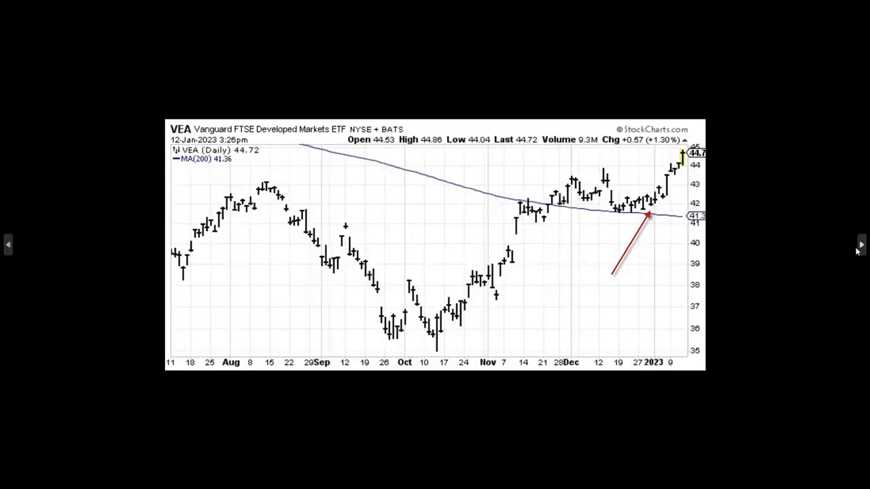
pyautogui.click(862, 245)
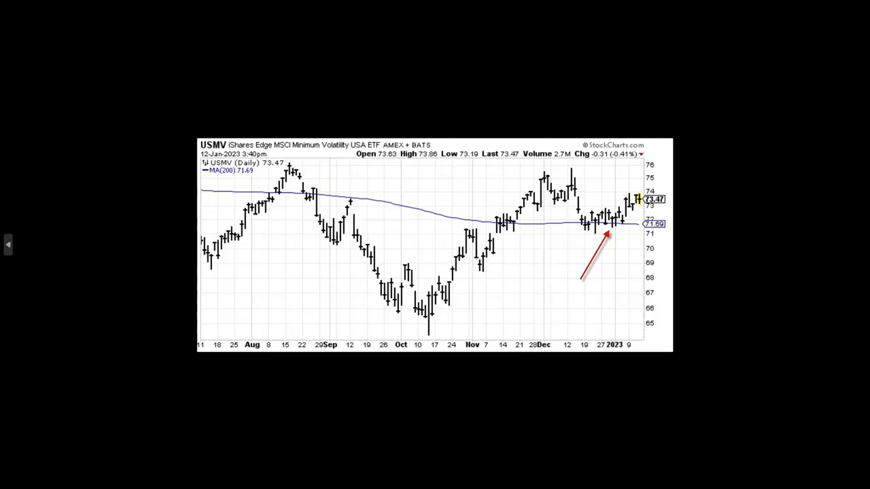
pyautogui.moveTo(859, 245)
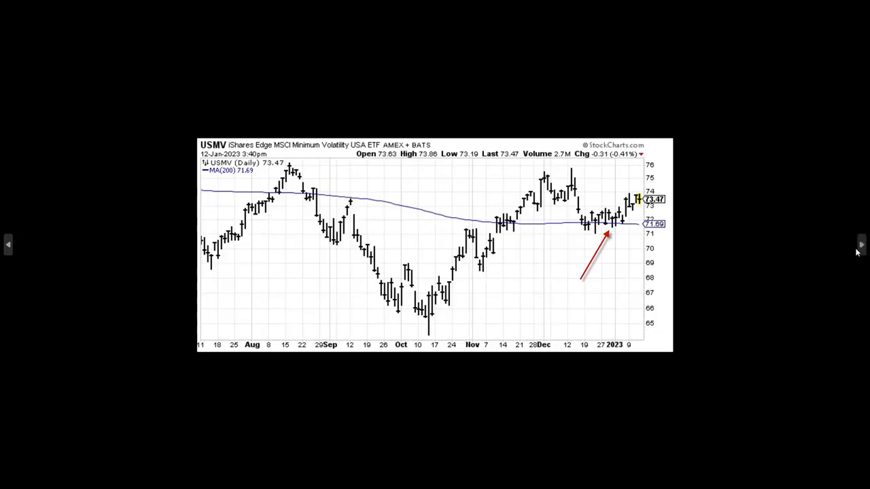